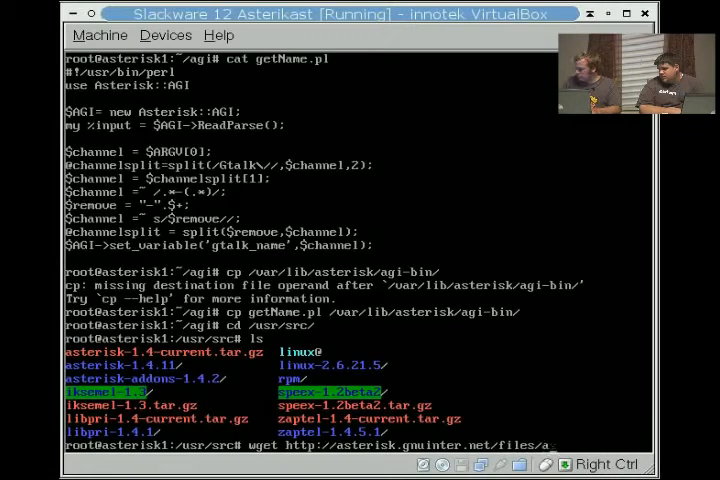
Step: Download asterisk-perl-0.10.tar.gz, extract it with tar -zxvf and enter the asterisk-perl-0.10 directory
type("asterisk-perl-0.10.tar.gz")
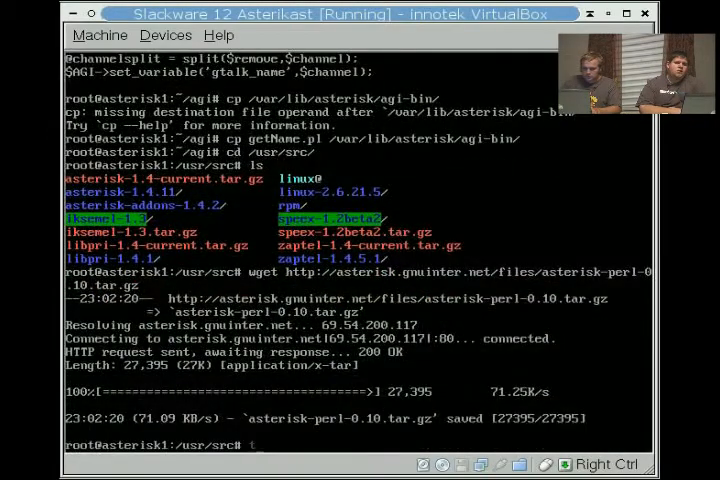
type("tar -zxvf")
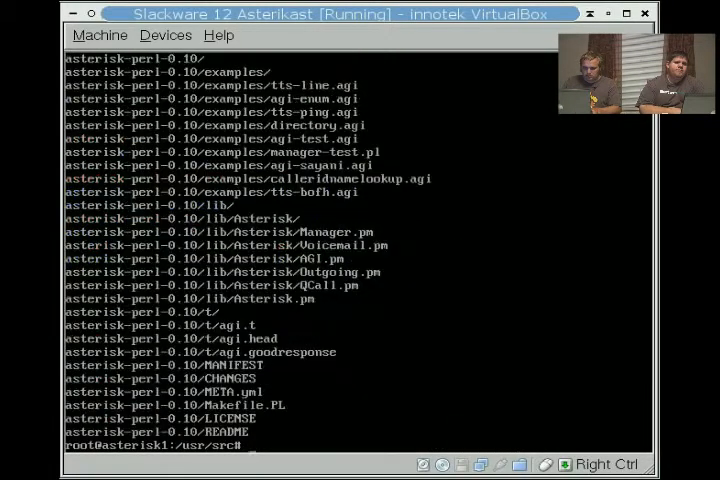
type("cd asterisk-perl-0.10")
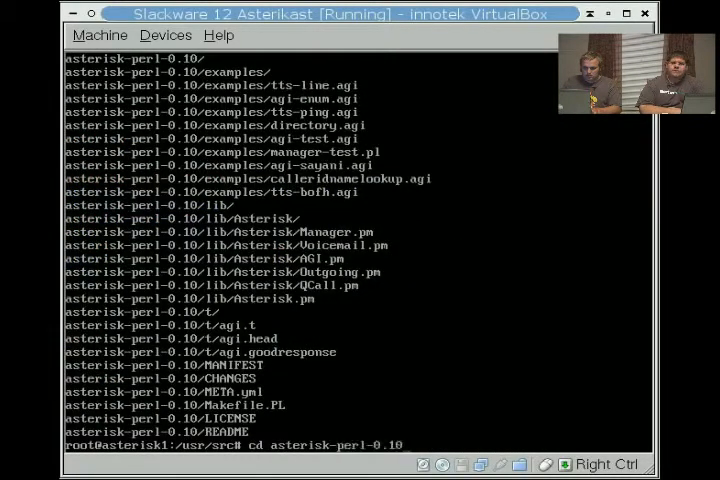
Step: Build the module with perl Makefile.PL and make, install it, then move to /etc/asterisk
type("perl Makefile.PL")
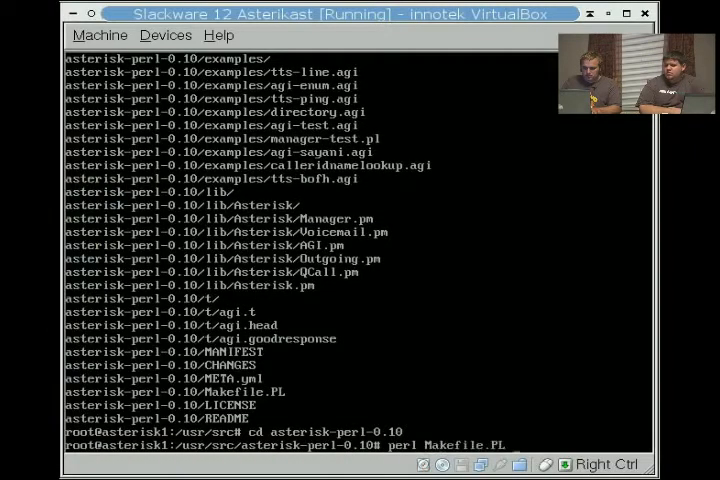
type("make")
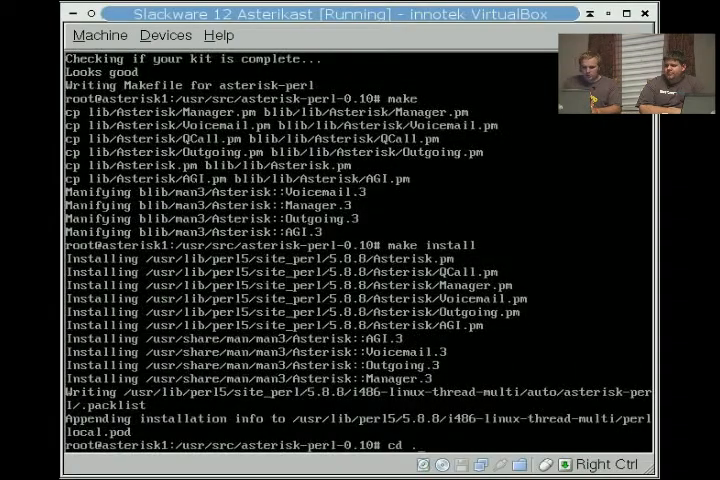
type("cd /etc/asterisk/extensions.conf")
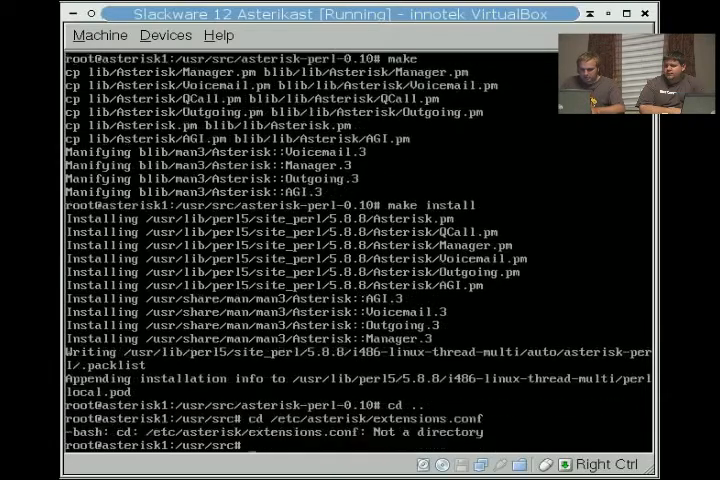
Step: In extensions.conf, add AGI(getName.pl|${CHANNEL}) to the [guest] context before DIAL
type("na")
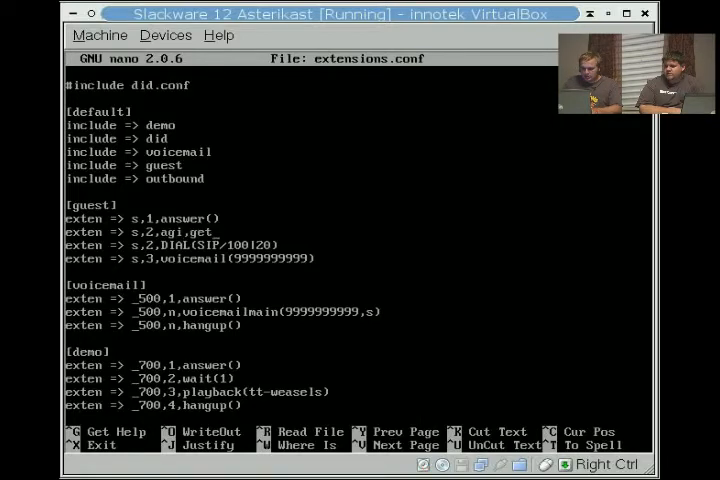
type("Name.pl1")
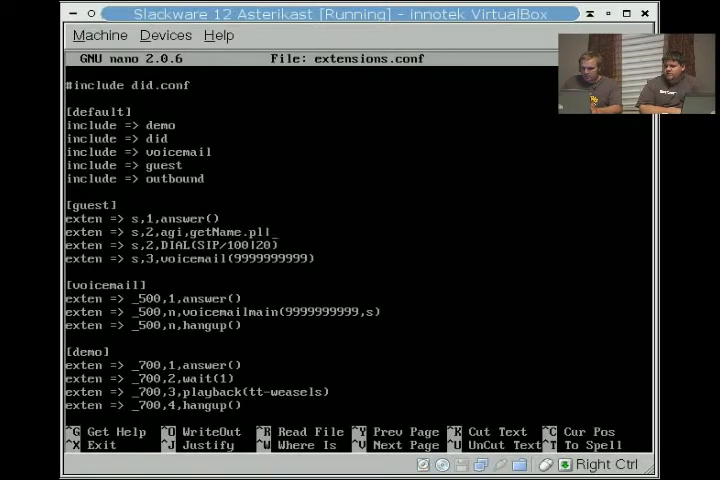
type("${CHANNEL")
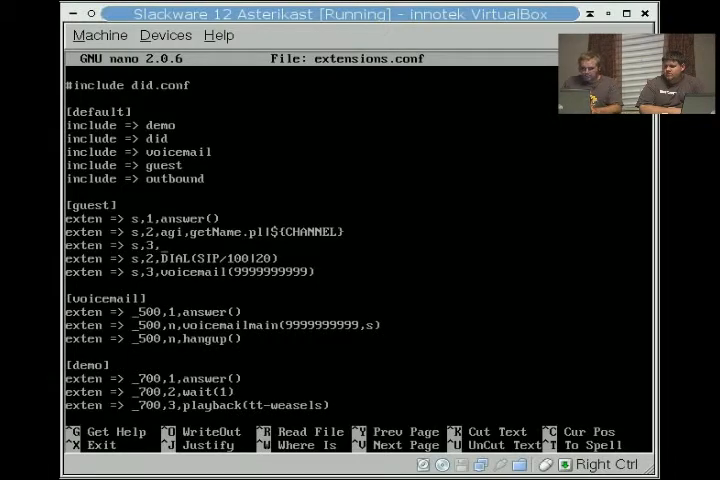
Step: Add SET(CALLERID(all)=GTALK <${gtalk_name}>) after the AGI line and save the dial plan
type("SET(")
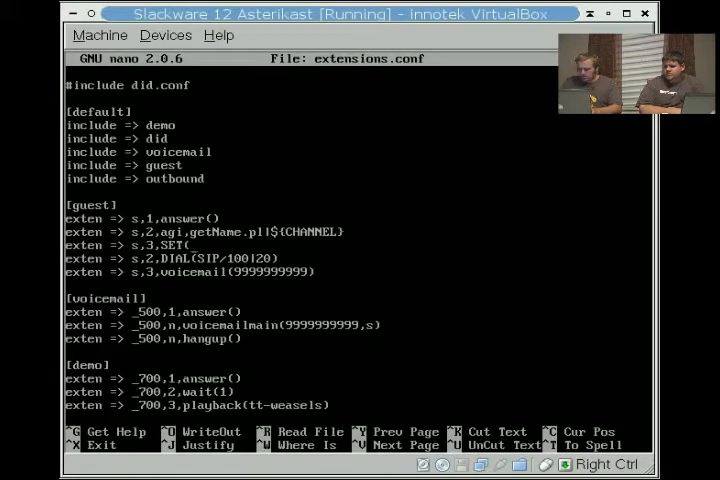
type("CALLET")
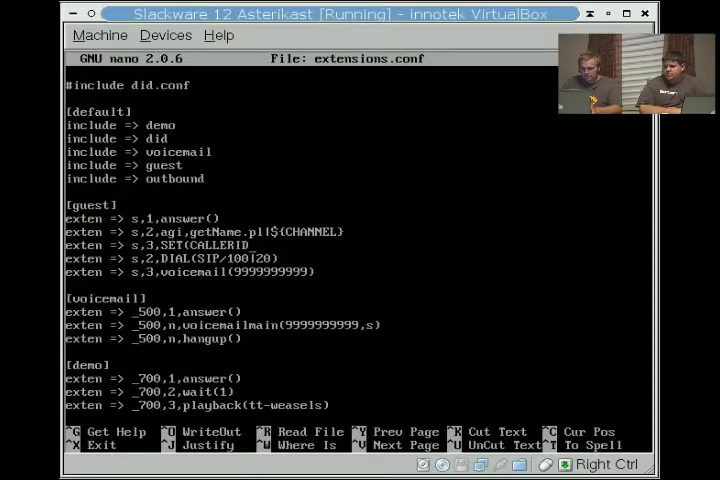
type("(all")
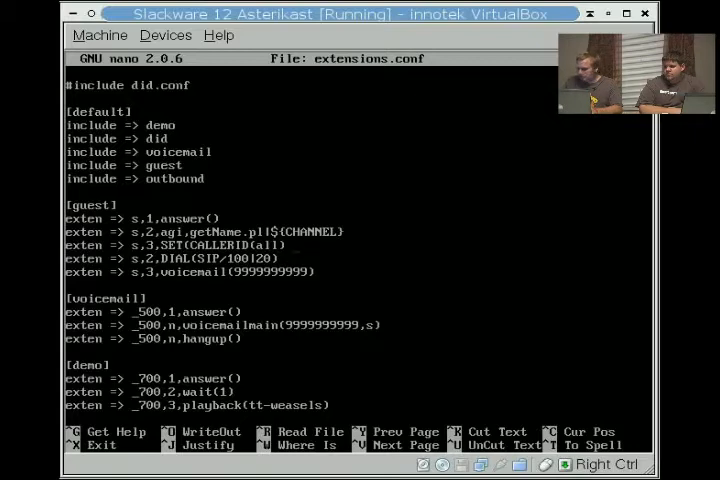
type("= G_")
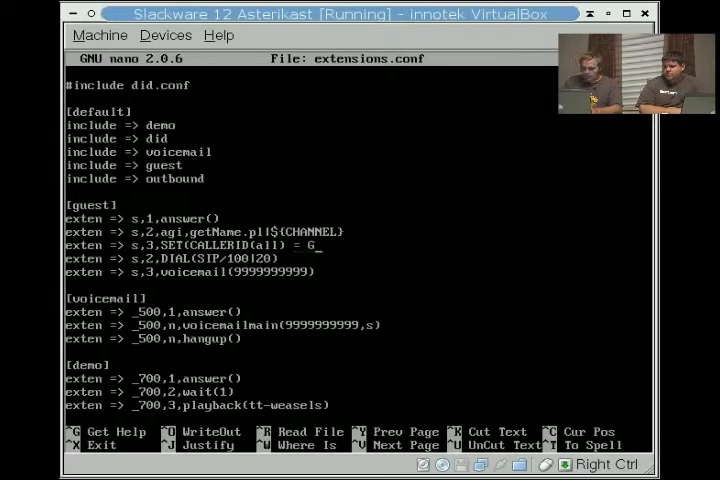
type("TALK")
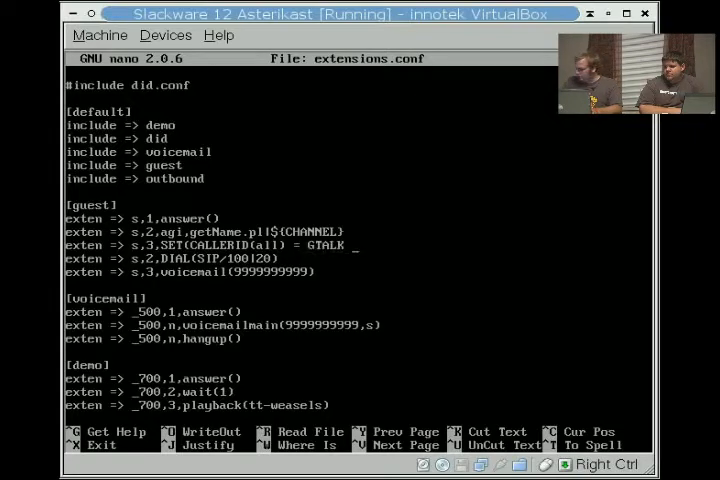
type("<${")
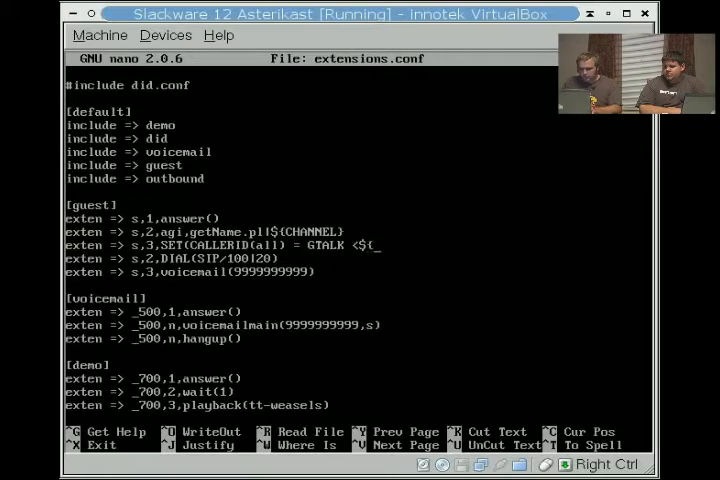
type("gtalk_name}>")
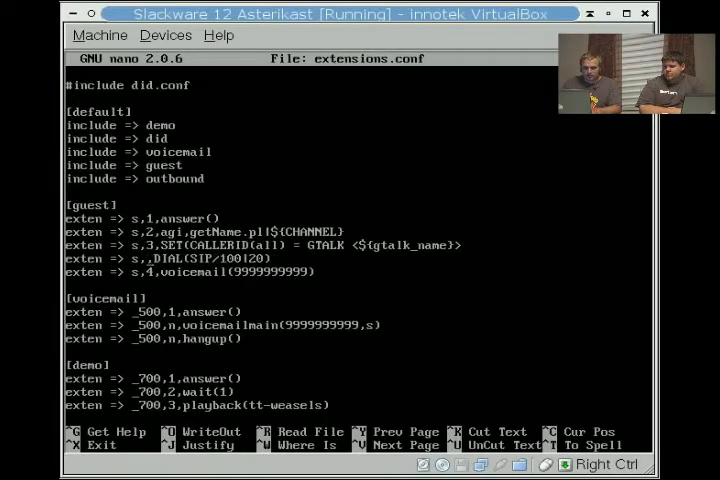
key("ctrl+o")
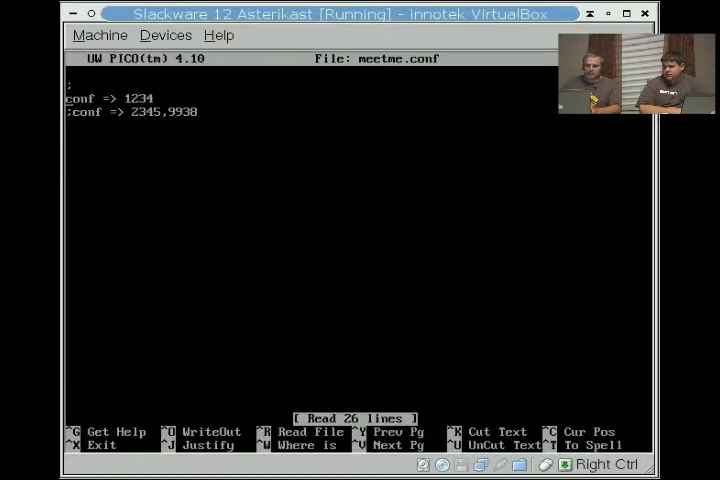
Step: Write out meetme.conf with its conf => room lines and reopen extensions.conf in nano
key("ctrl+x")
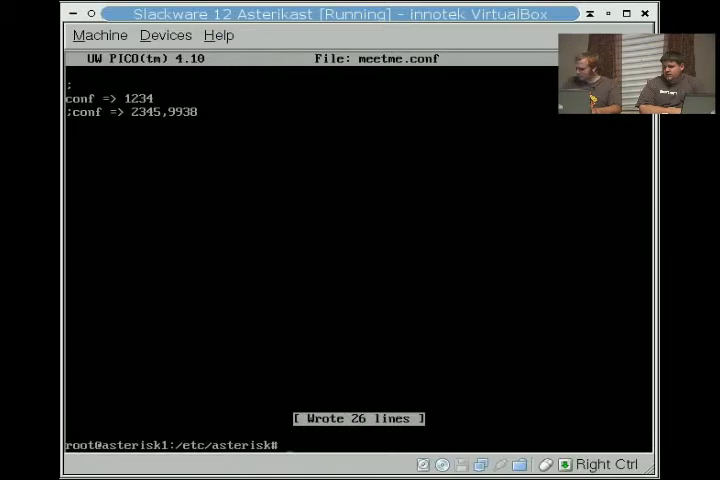
type("nano ex")
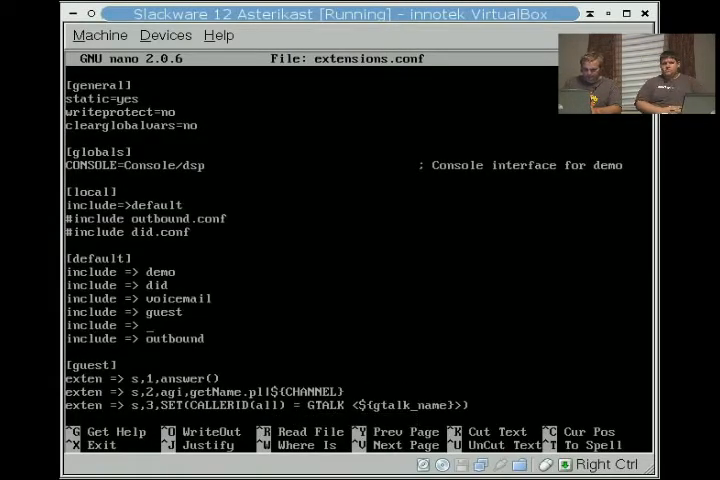
Step: Add include => conference under [default] and begin an exten => 200, line in a new [conference] section
type("conference")
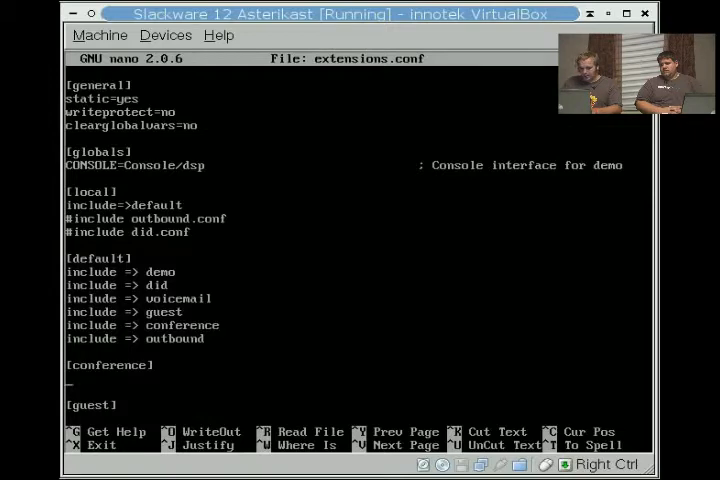
type("exten =")
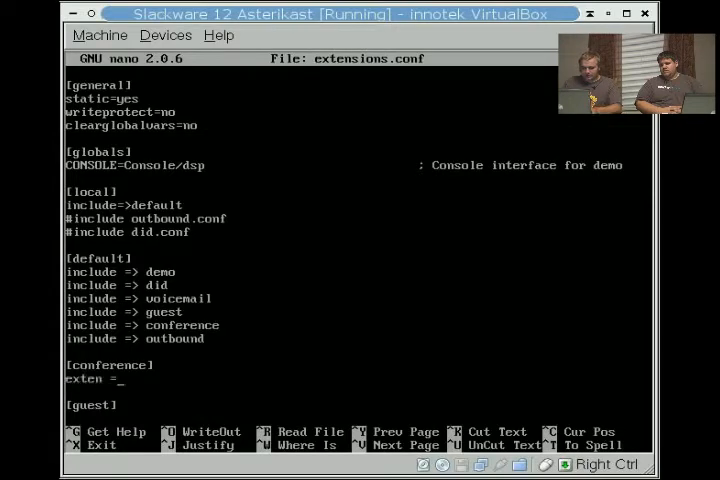
type(">")
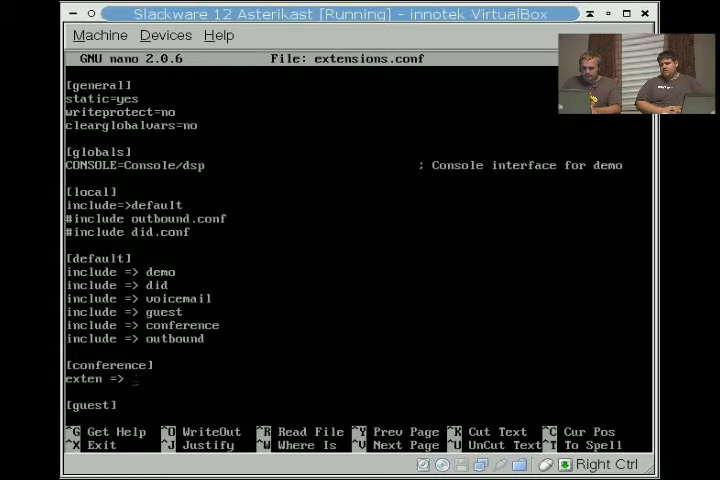
type("200,")
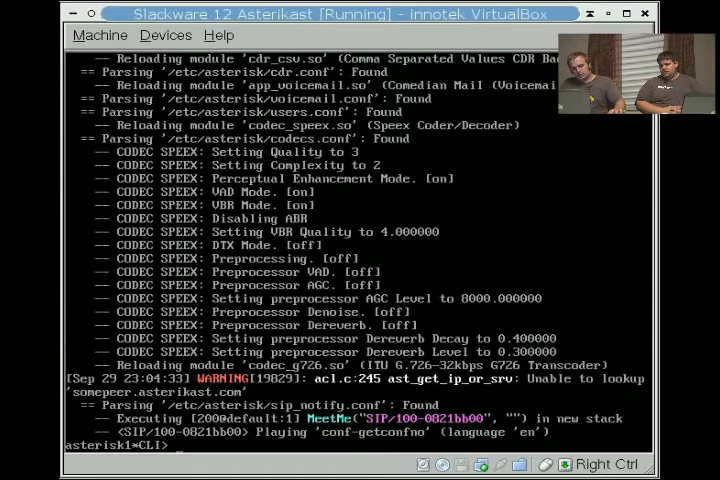
Step: Quit the Asterisk CLI after the test call and reopen extensions.conf in nano
scroll("down", 3)
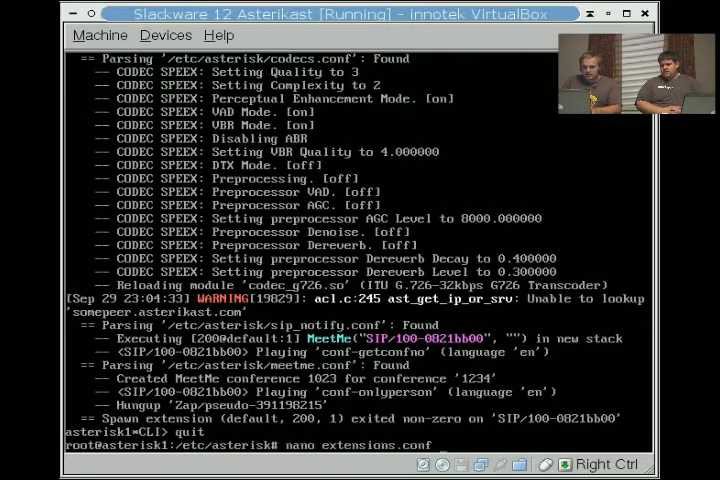
key("Return")
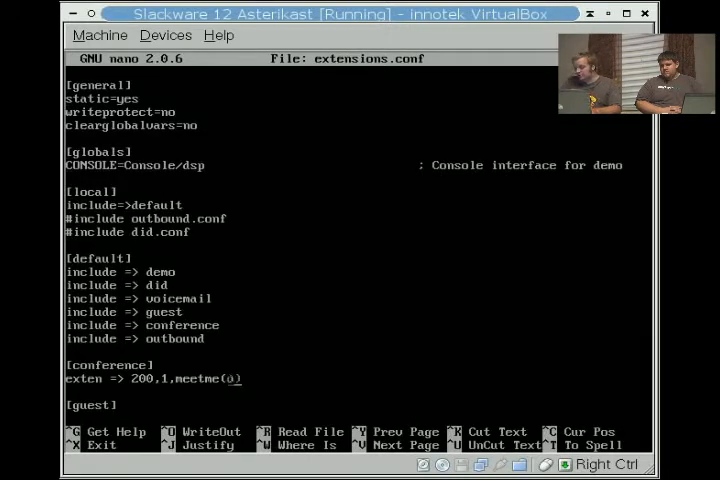
Step: Set the conference line to exten => 200,1,meetme(1234,cMsp) and save extensions.conf
type("cMspI")
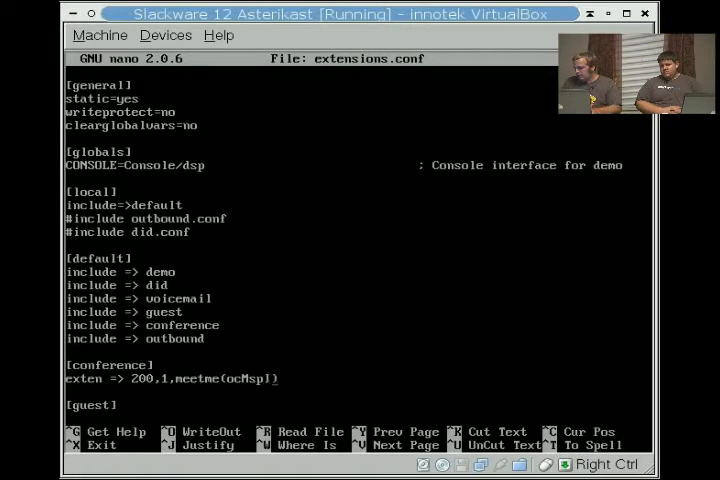
type("12")
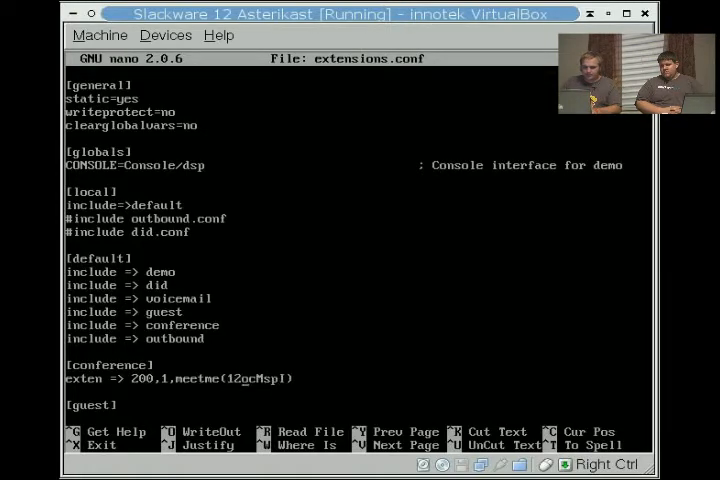
key("ctrl+o")
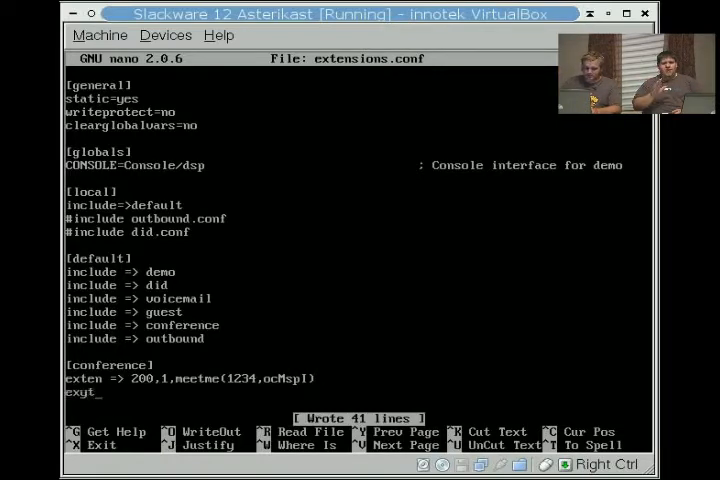
type("exten => 20")
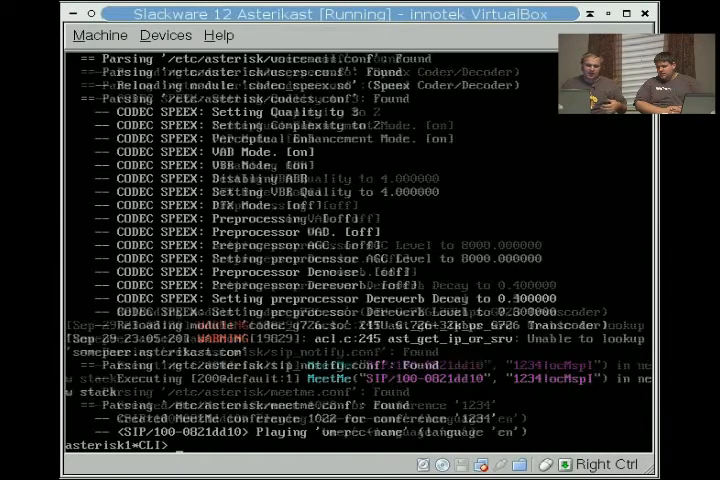
Step: Watch the conference 1234 test call output in the CLI, quit, and open the configuration in nano again
scroll("down", 3)
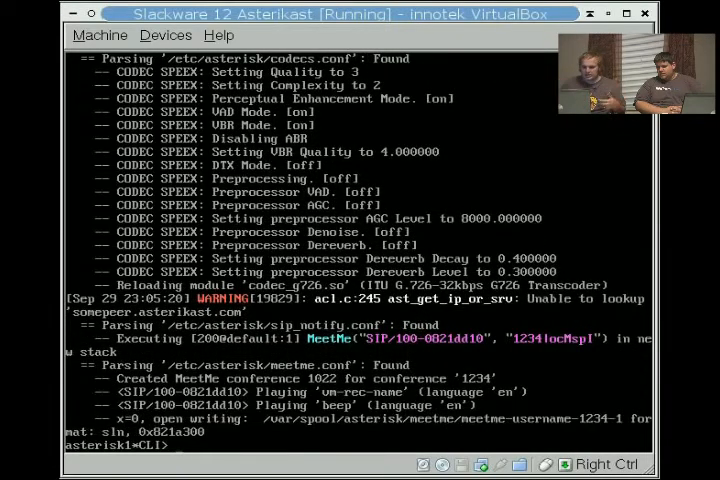
scroll("down", 3)
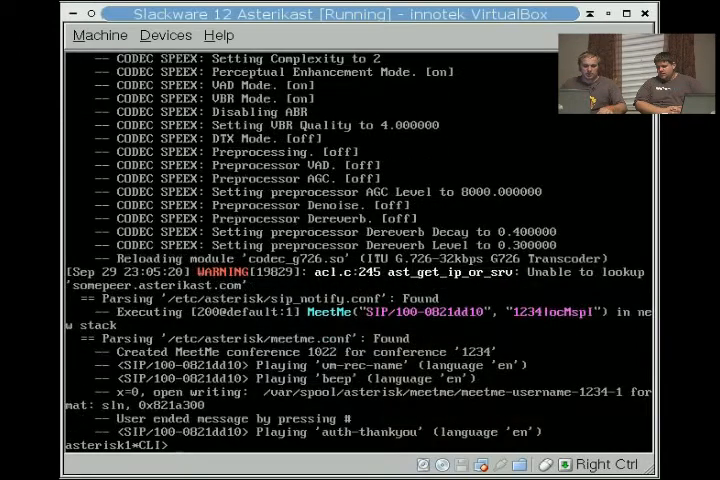
scroll("down", 3)
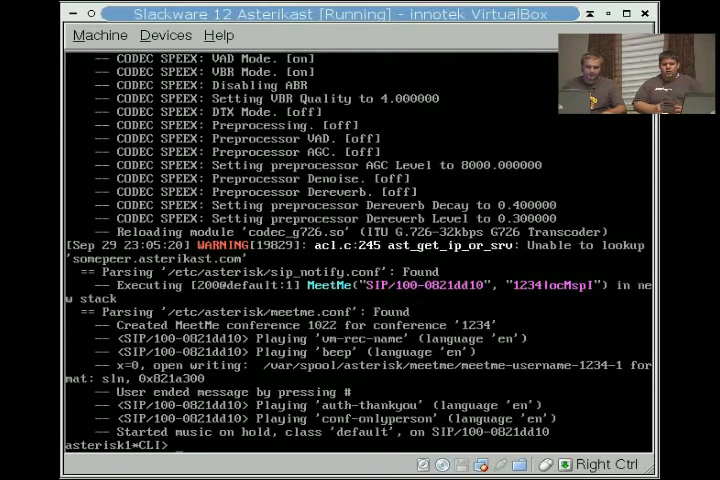
scroll("down", 3)
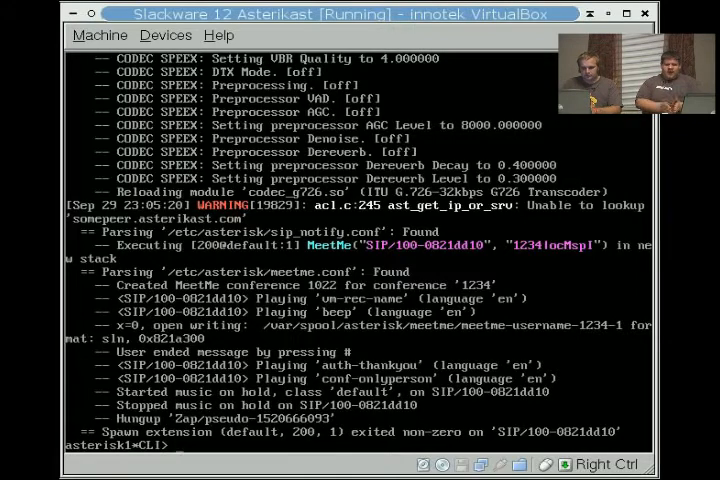
type("quit")
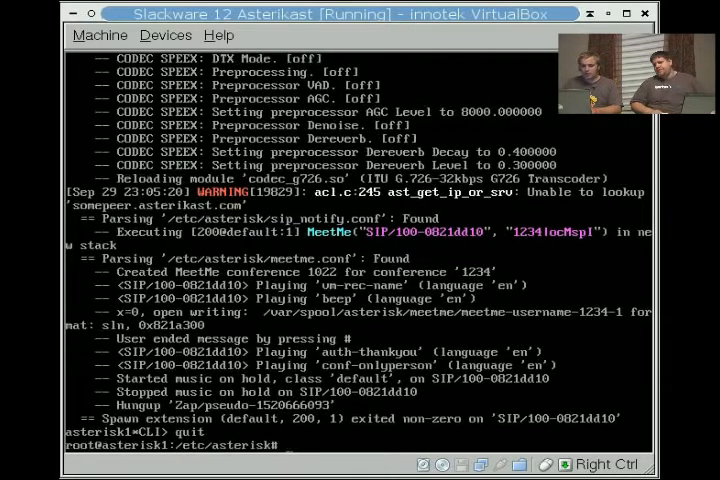
type("nano extensions.conf")
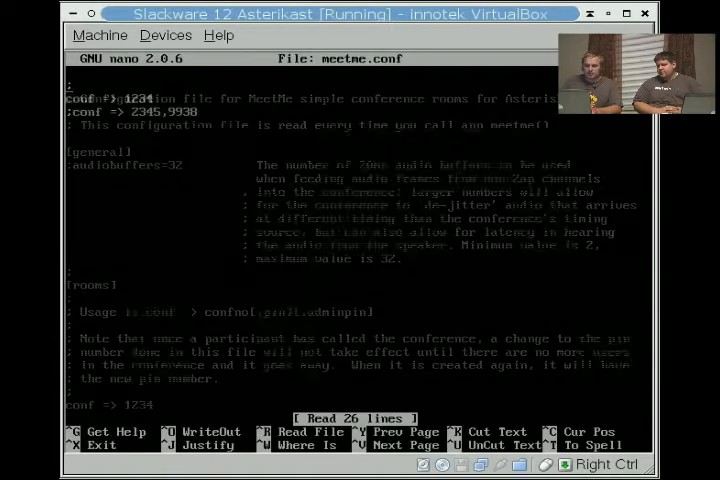
scroll("down", 3)
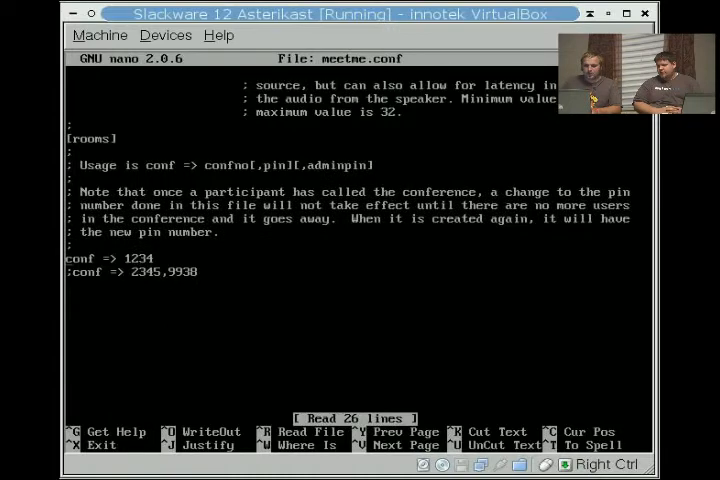
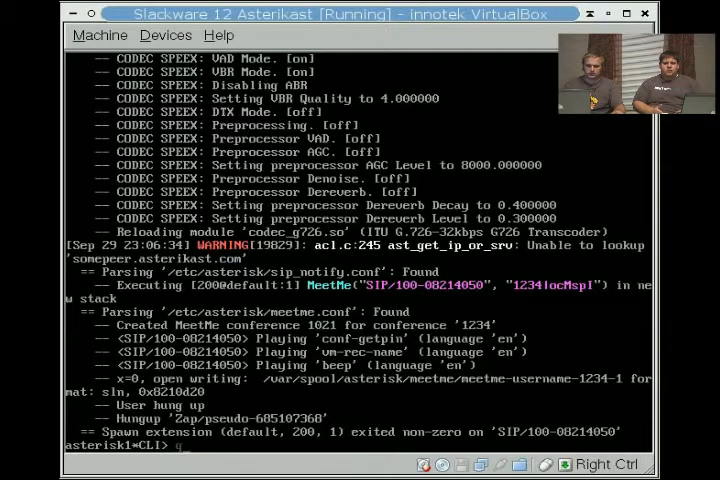
Step: Reload Asterisk, test that the call to 200 plays conf-getpin, then quit the console
type("quit")
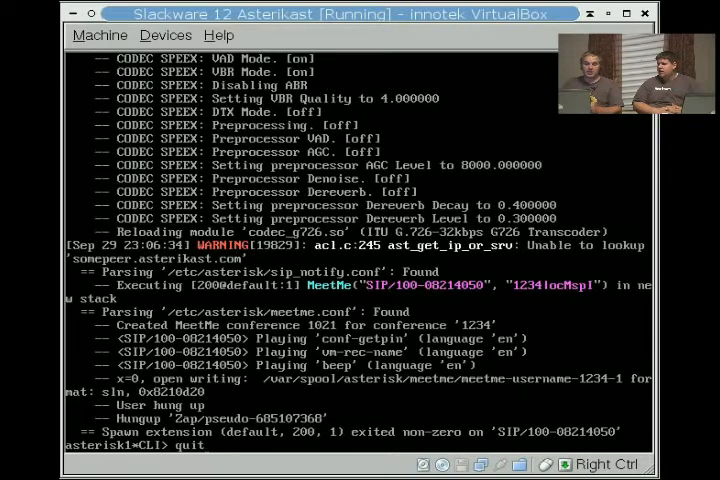
type("reload")
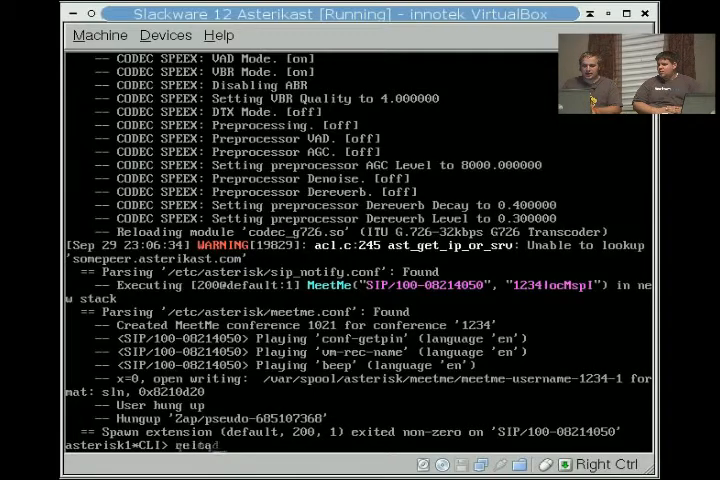
type("quitq")
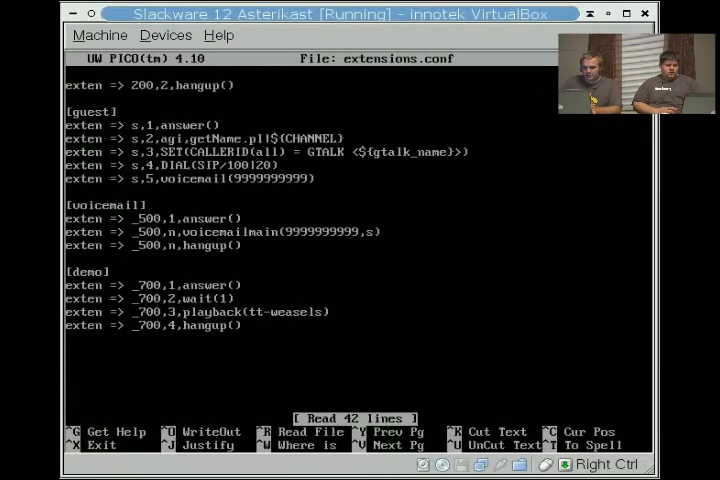
scroll("up", 3)
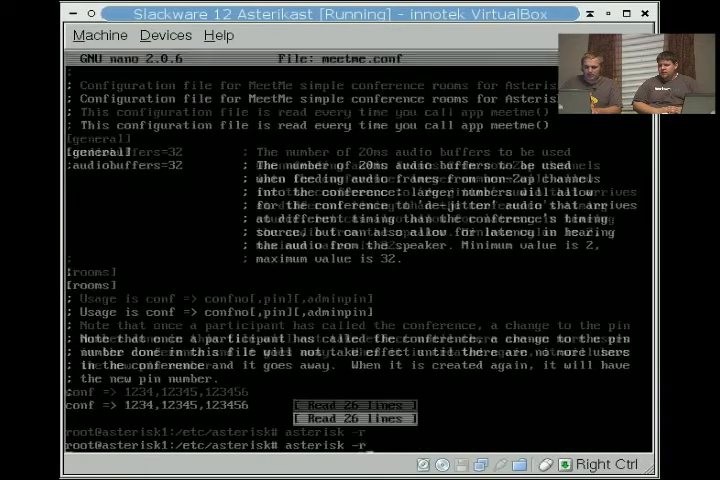
key("Return")
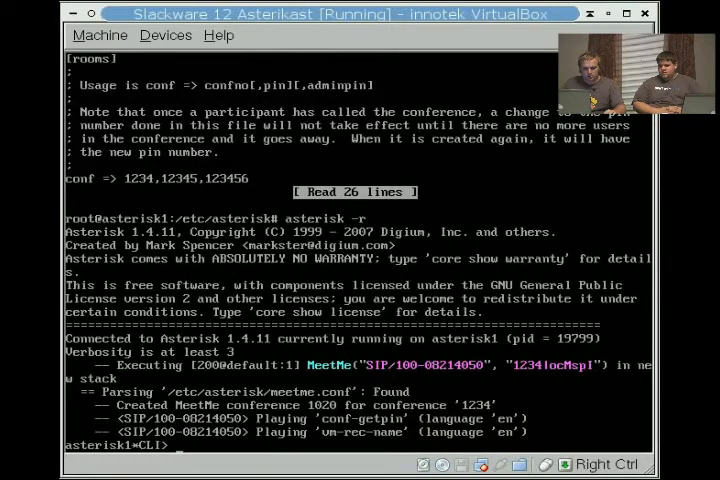
scroll("down", 3)
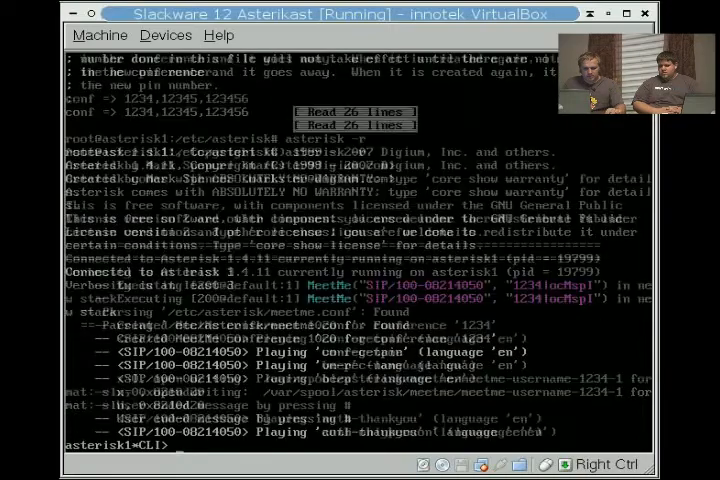